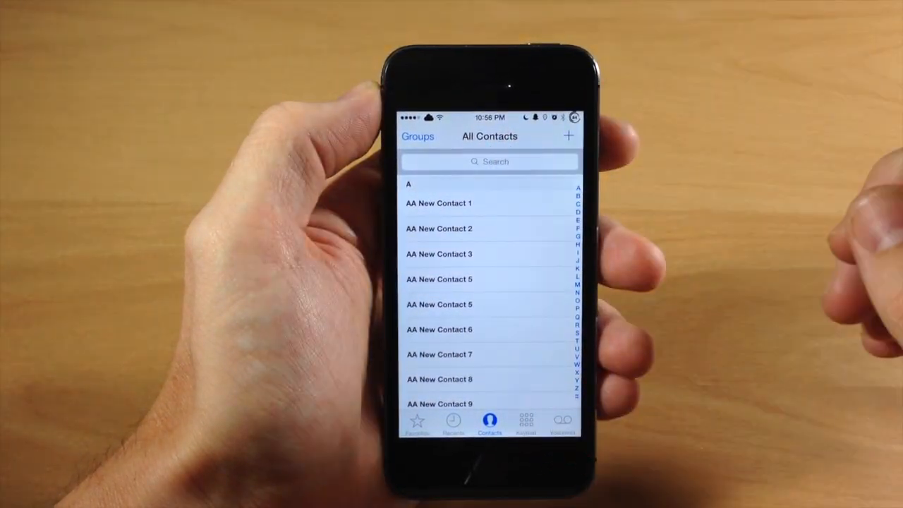
Step: Switch to the Favorites list, which shows only Cody
{"action": "left_click", "coordinate": [416, 420]}
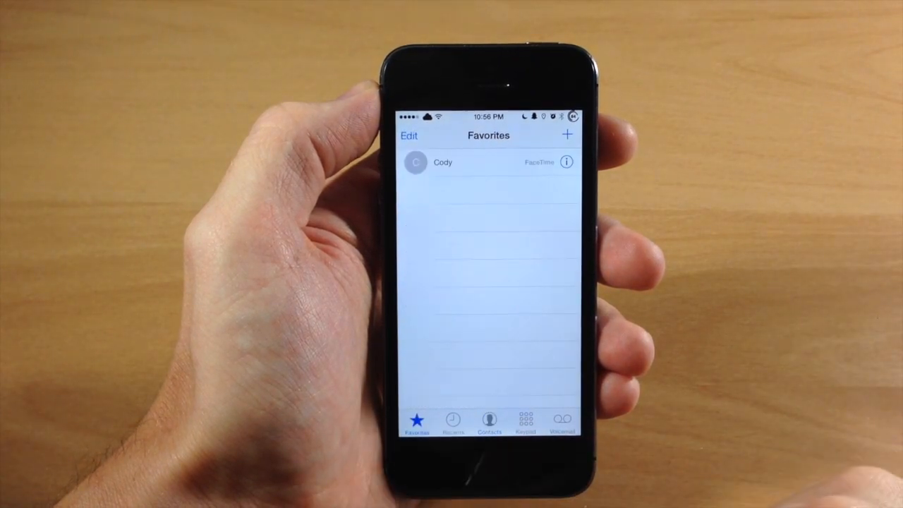
{"action": "mouse_move", "coordinate": [592, 212]}
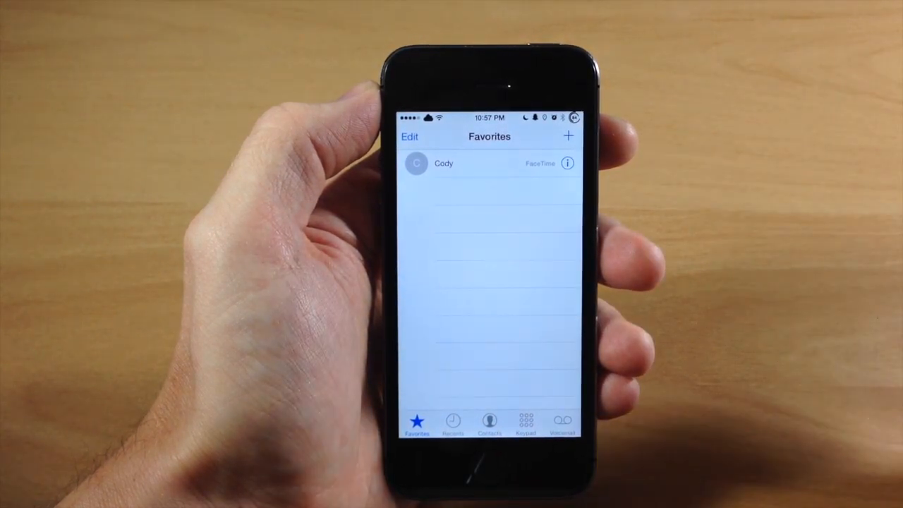
Step: Add AA New Contact 5 and Apple as voice-call favorites, then call Apple and hang up
{"action": "left_click", "coordinate": [568, 136]}
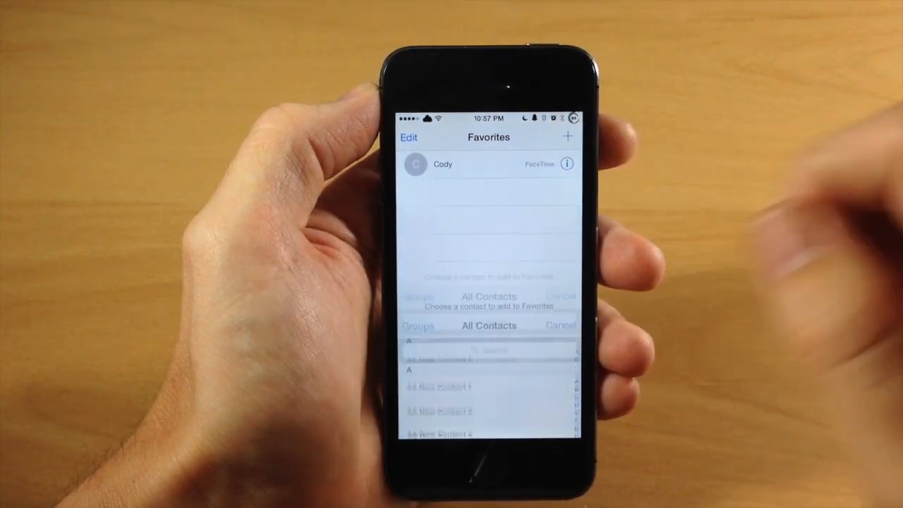
{"action": "left_click", "coordinate": [567, 136]}
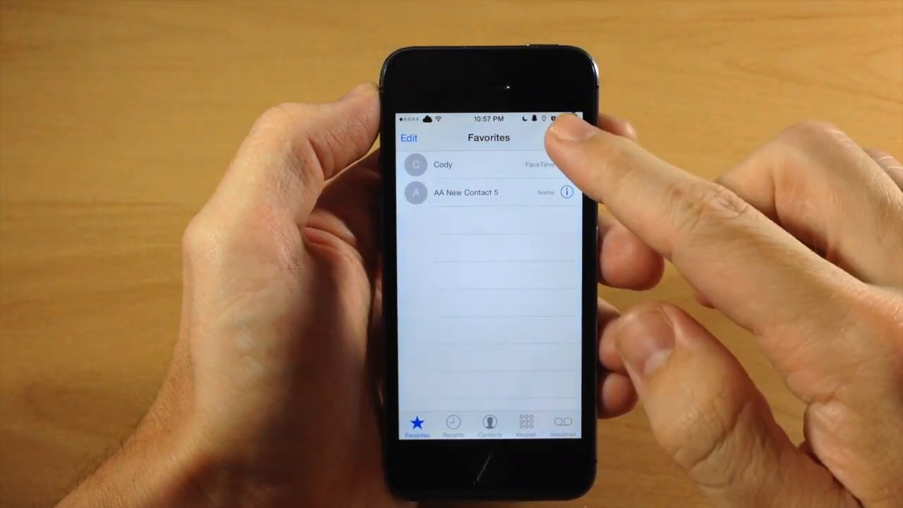
{"action": "left_click", "coordinate": [568, 137]}
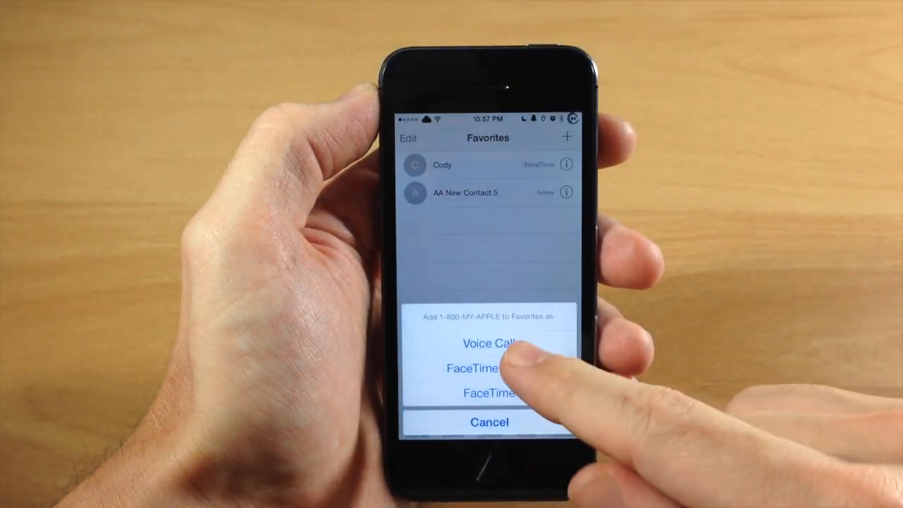
{"action": "left_click", "coordinate": [489, 344]}
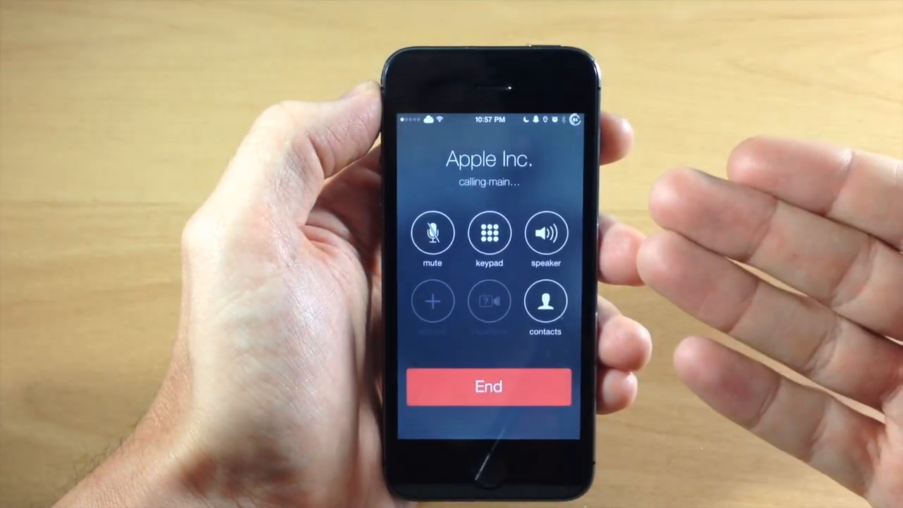
{"action": "left_click", "coordinate": [489, 386]}
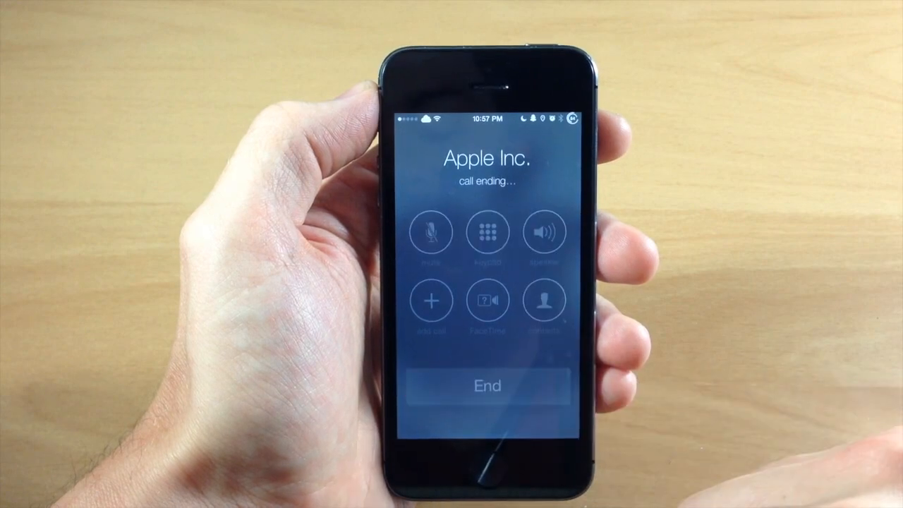